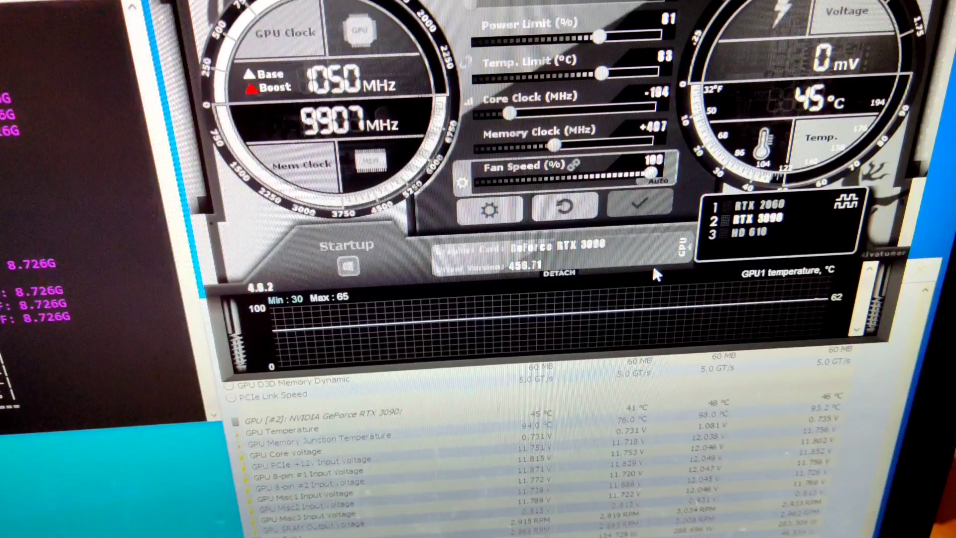
Scroll the Afterburner panel to view the RTX 3090 memory clock and 100% fan speed
scroll(down, 3)
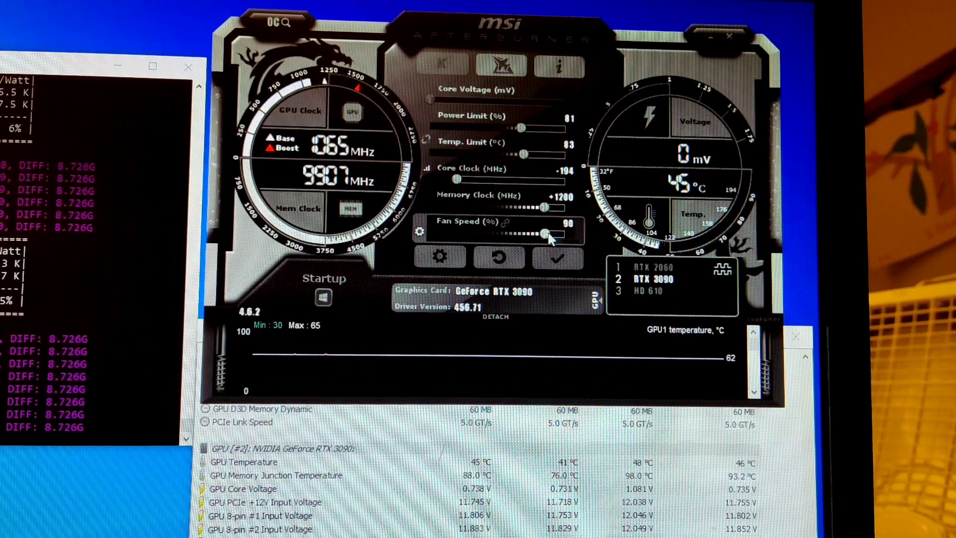
Apply the +1200 MHz memory clock offset with 90% fan speed on the RTX 3090
click(558, 257)
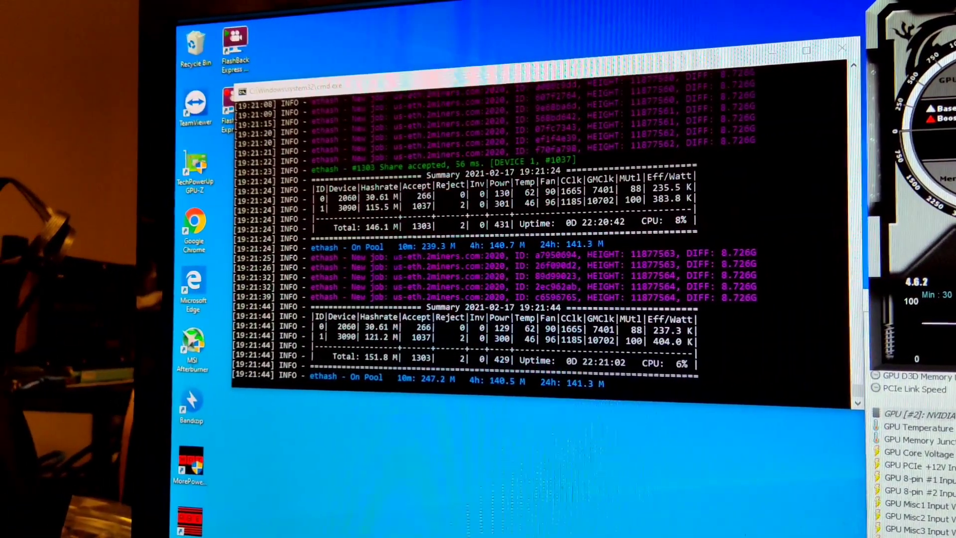
Scroll the miner console to the latest summary showing the 3090 at 121.2 M and 10702 memory clock
scroll(down, 3)
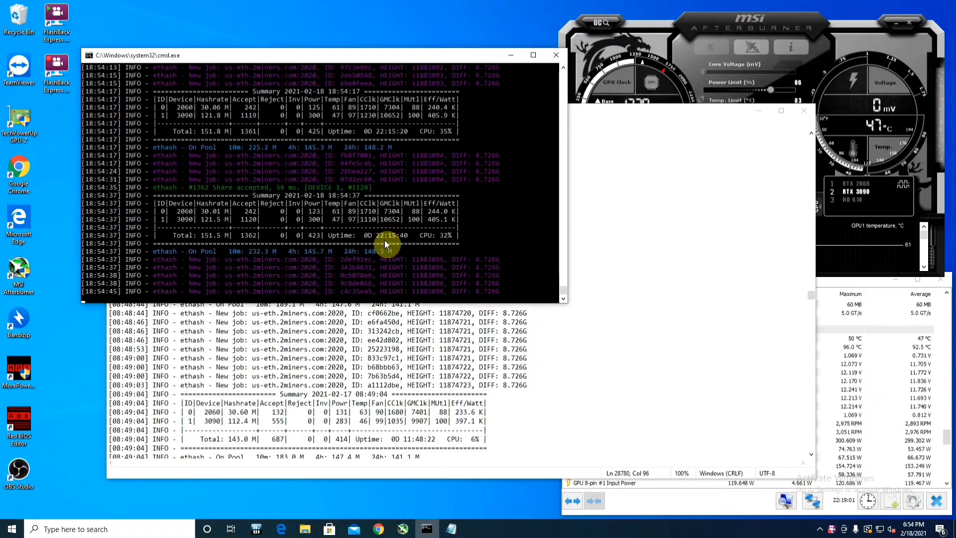
Bring Afterburner to the front showing the RTX 3090 at +1150 memory clock and 47 °C
click(715, 23)
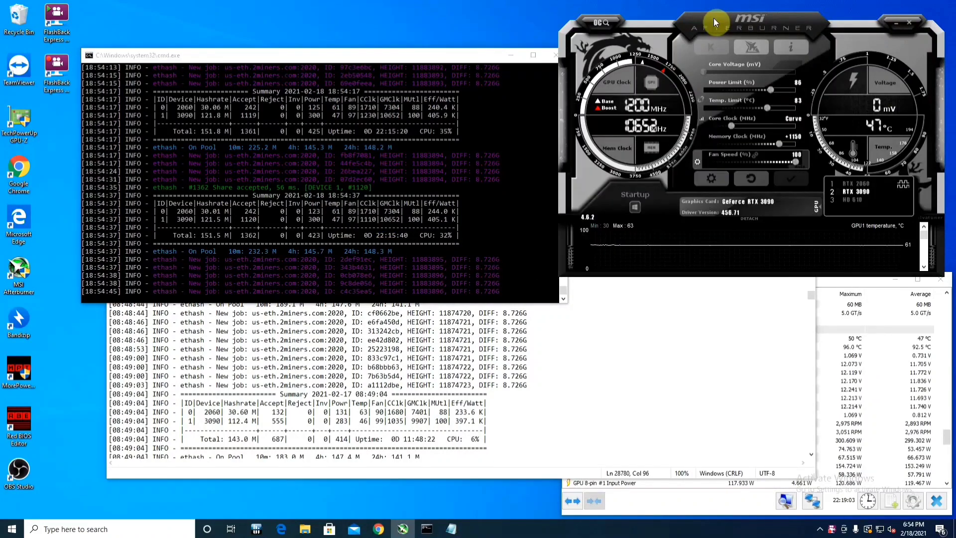
mouse_move(808, 341)
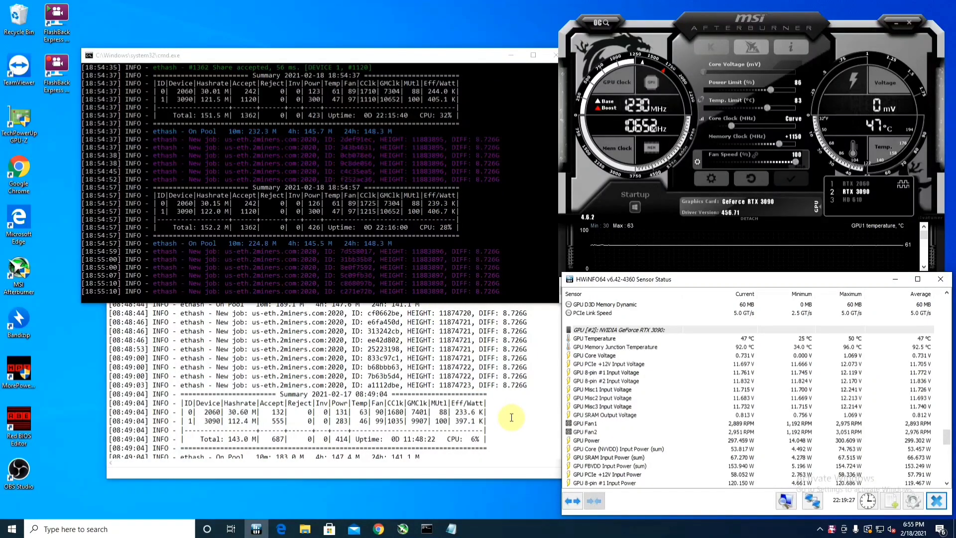
click(450, 529)
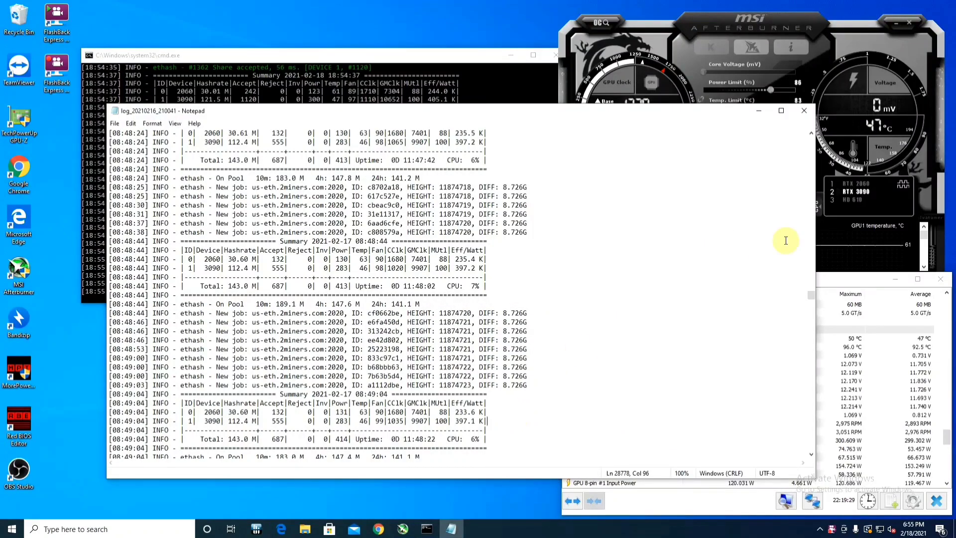
mouse_move(813, 298)
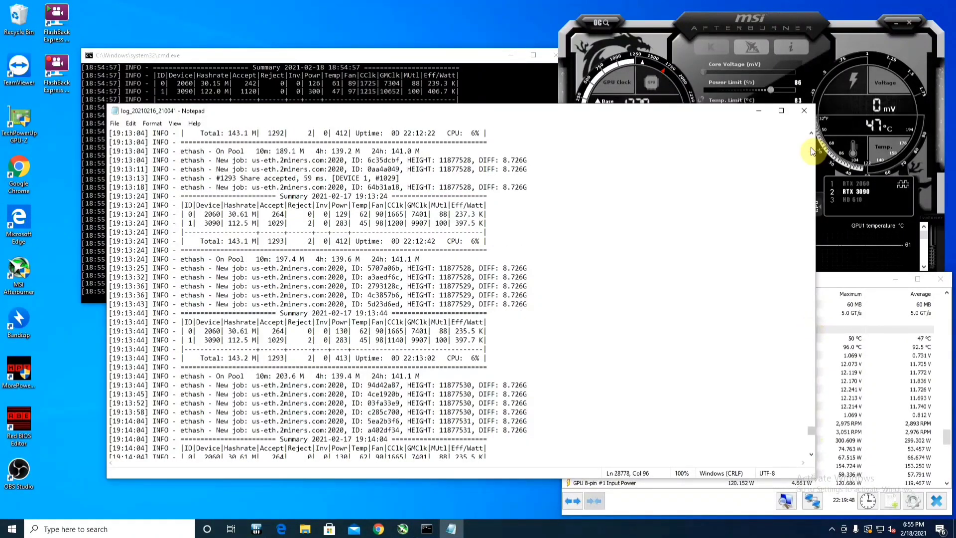
scroll(down, 3)
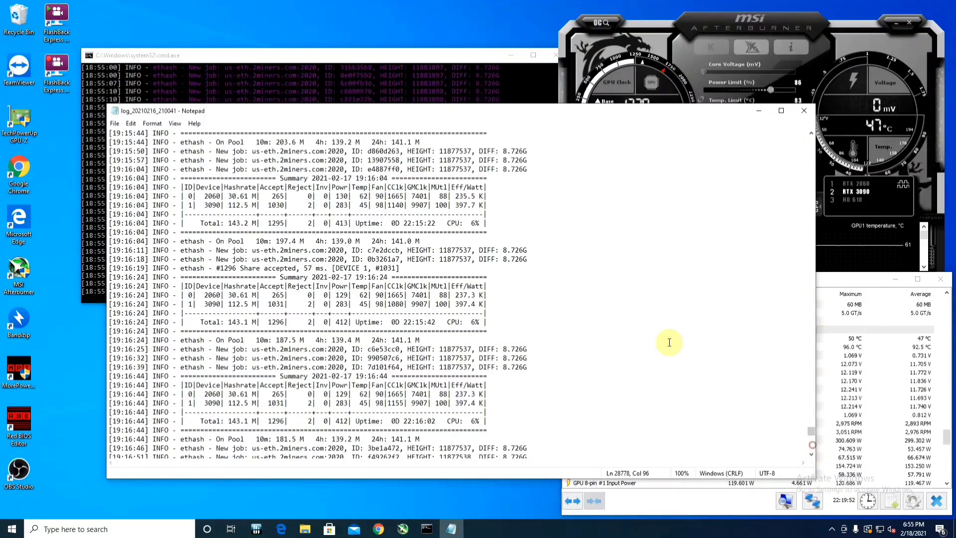
double_click(340, 322)
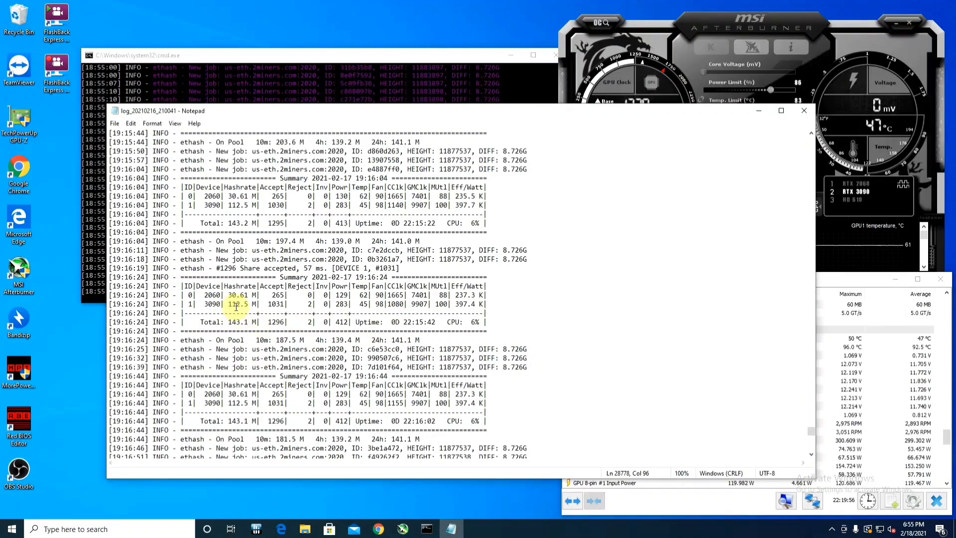
mouse_move(460, 303)
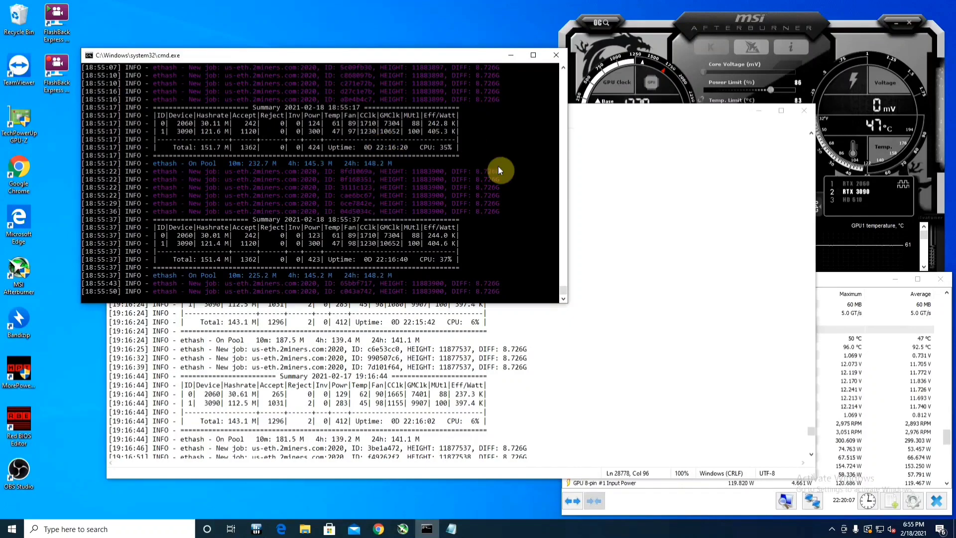
mouse_move(564, 296)
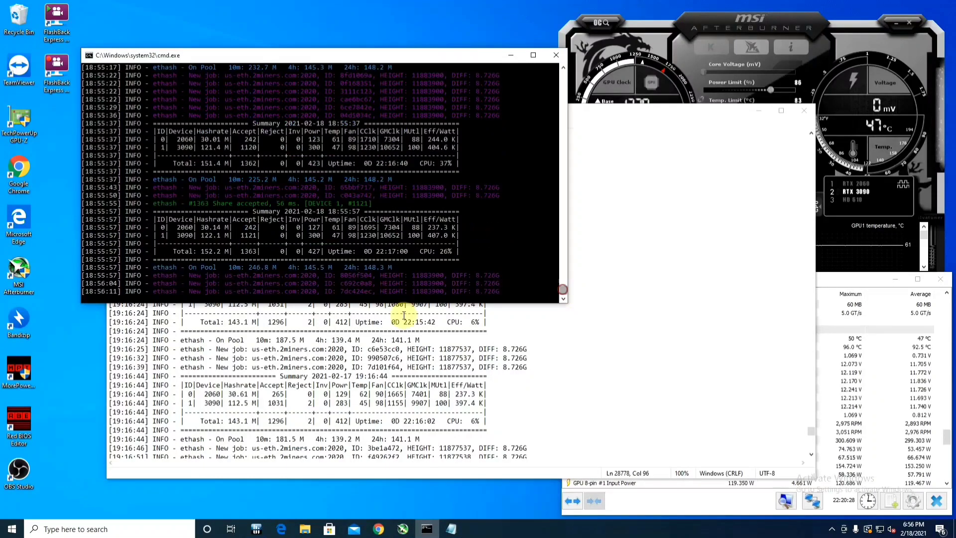
click(450, 529)
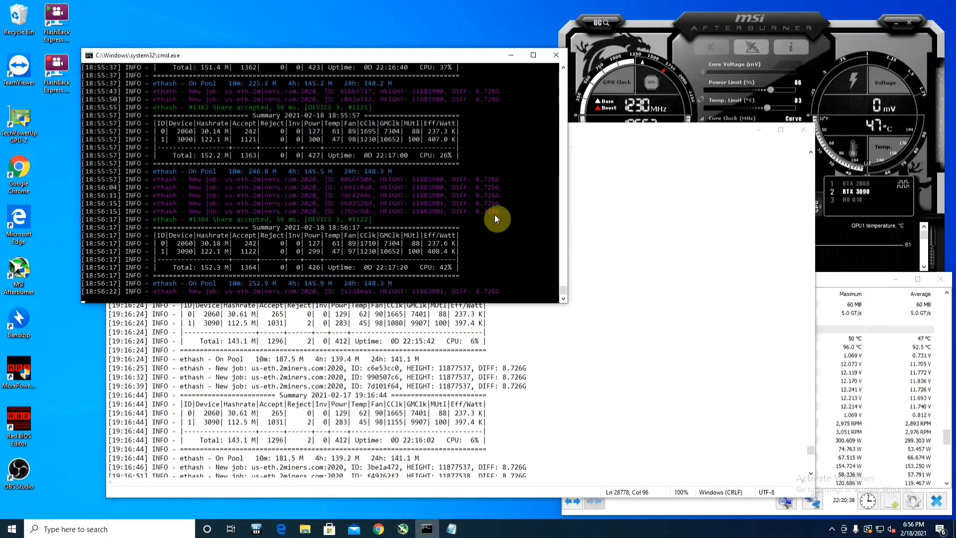
mouse_move(282, 262)
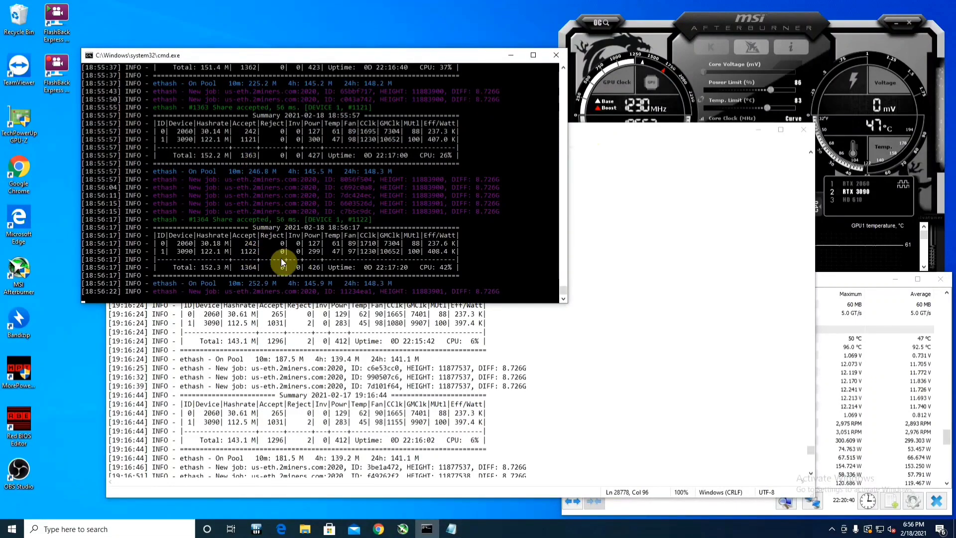
mouse_move(243, 256)
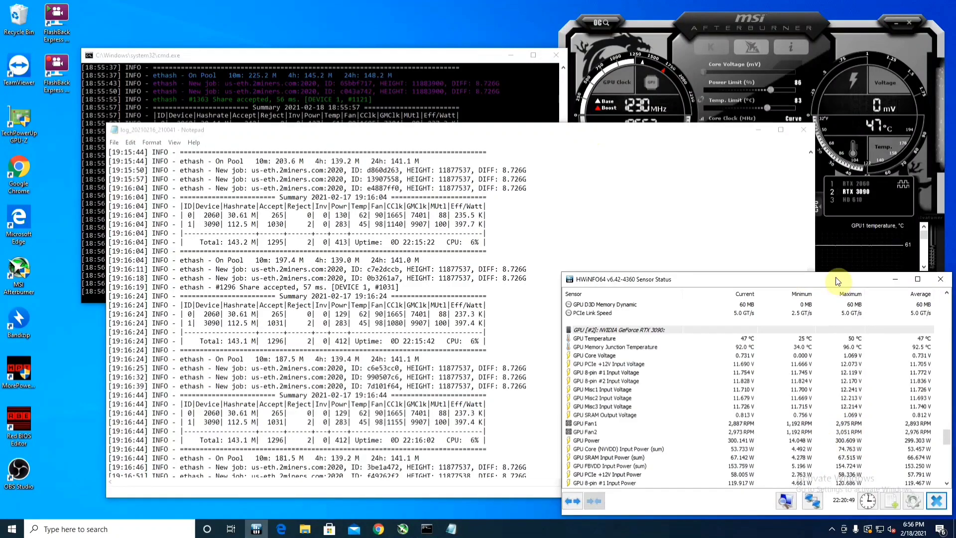
mouse_move(738, 353)
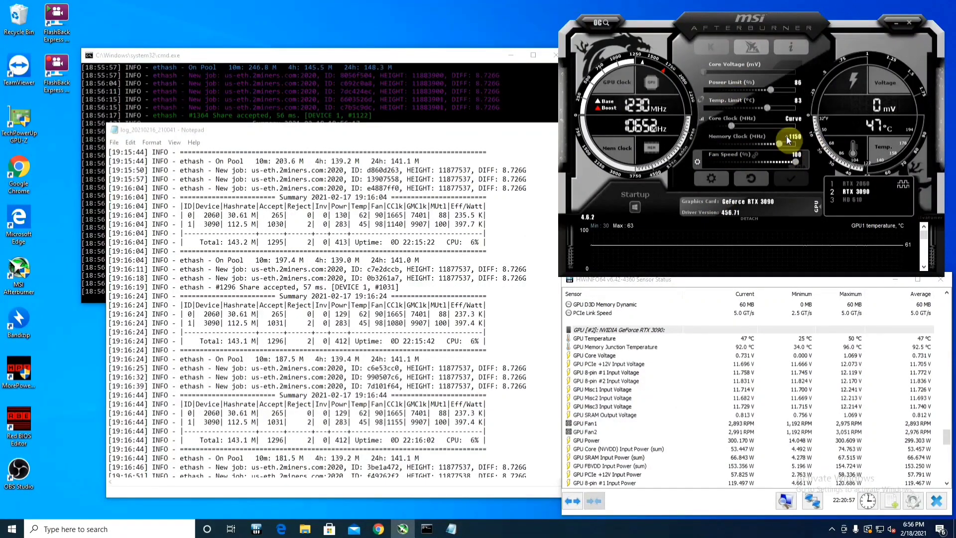
mouse_move(787, 140)
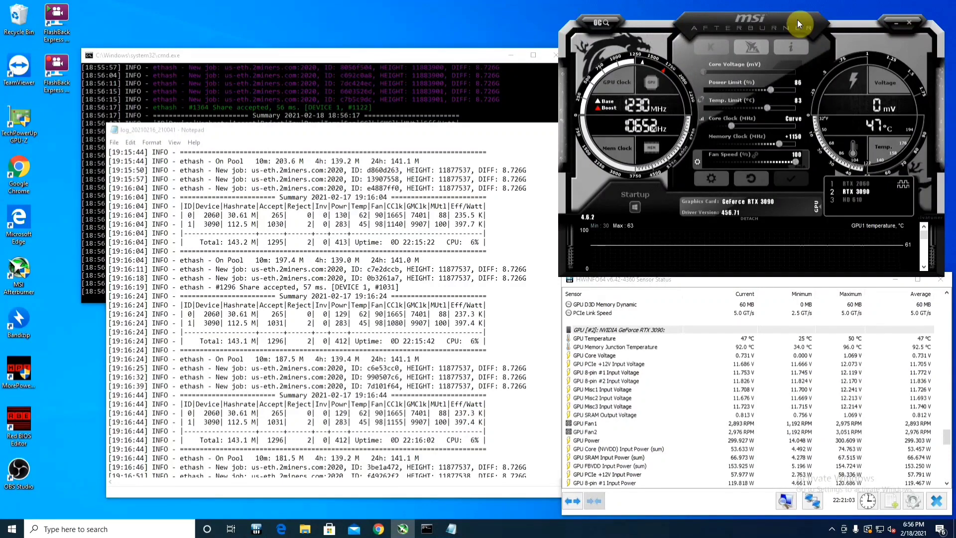
mouse_move(802, 54)
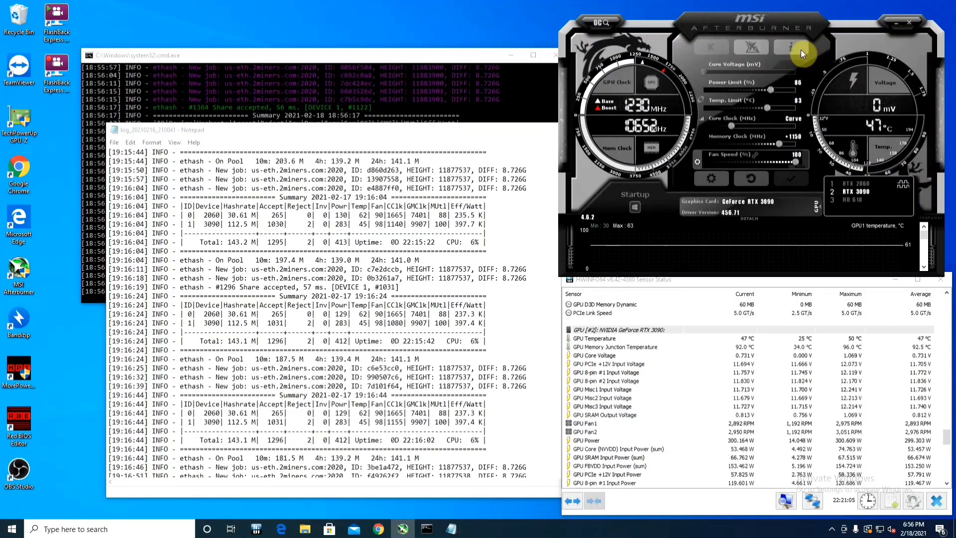
mouse_move(764, 19)
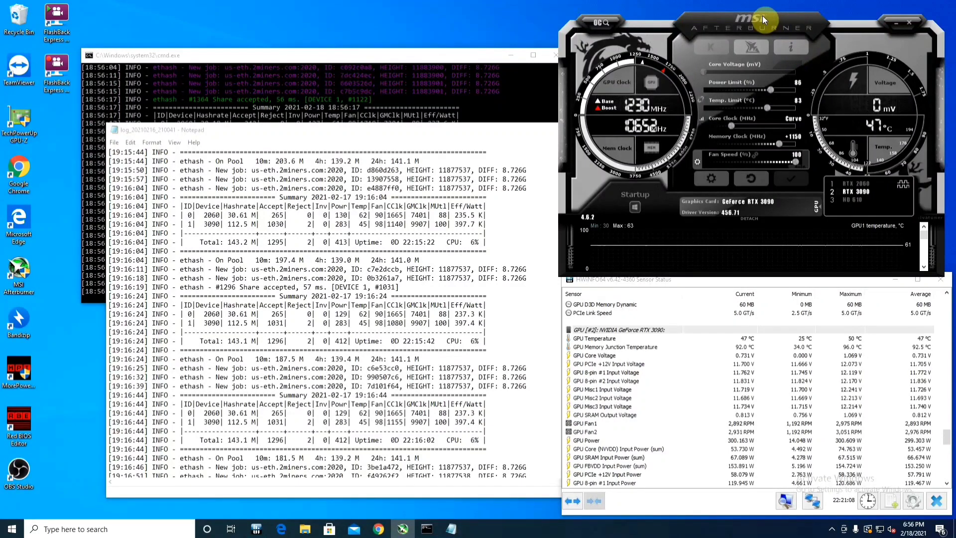